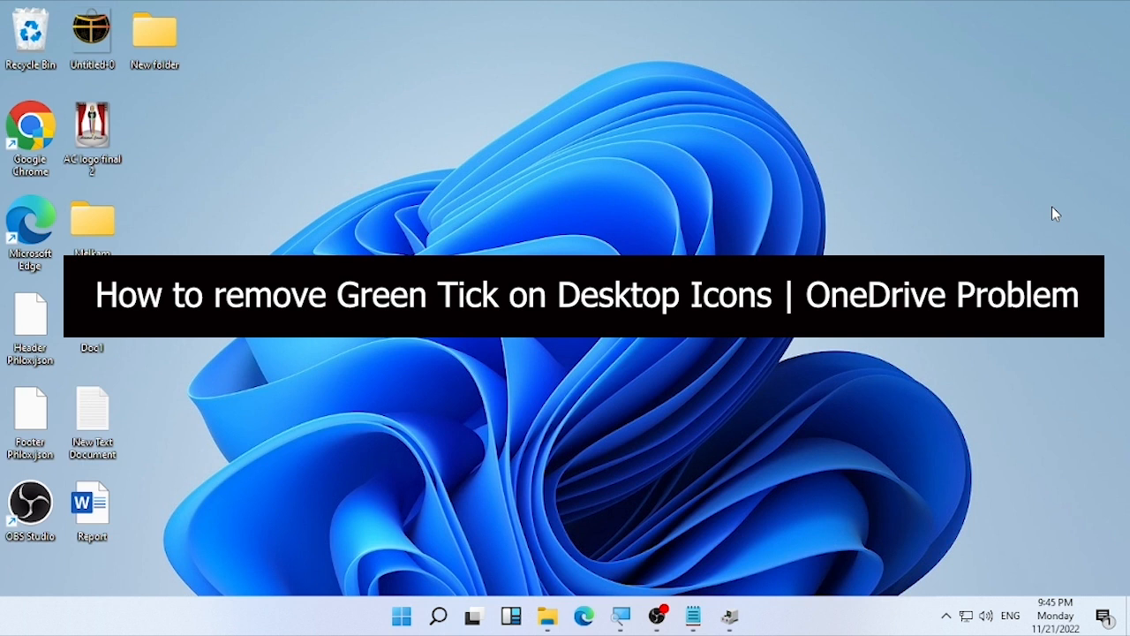
pyautogui.moveTo(664, 145)
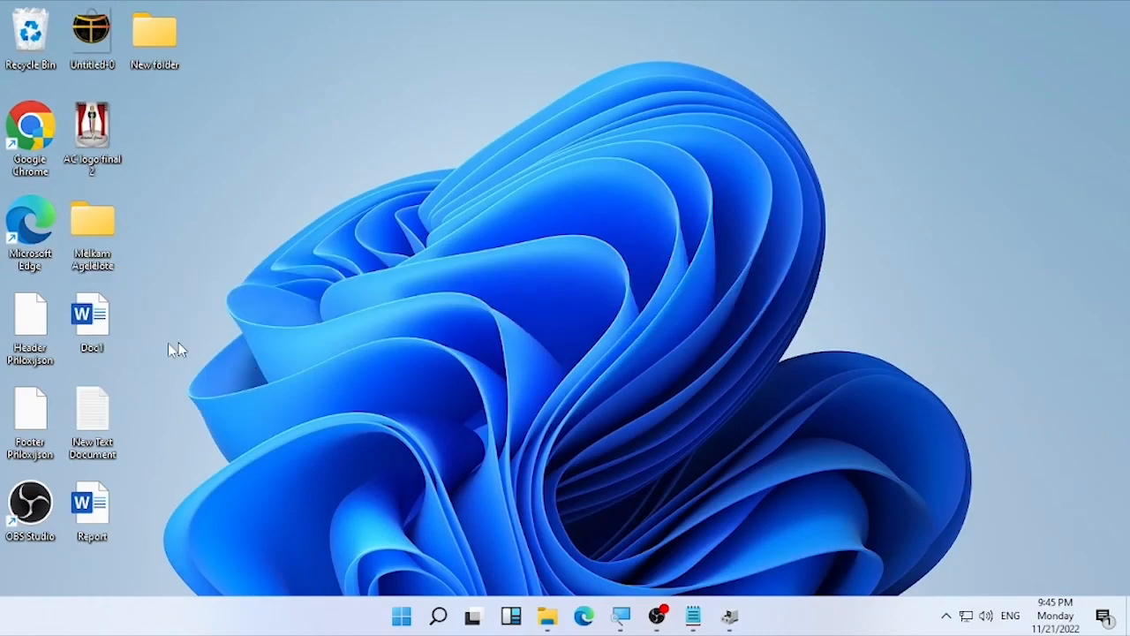
pyautogui.moveTo(50, 191)
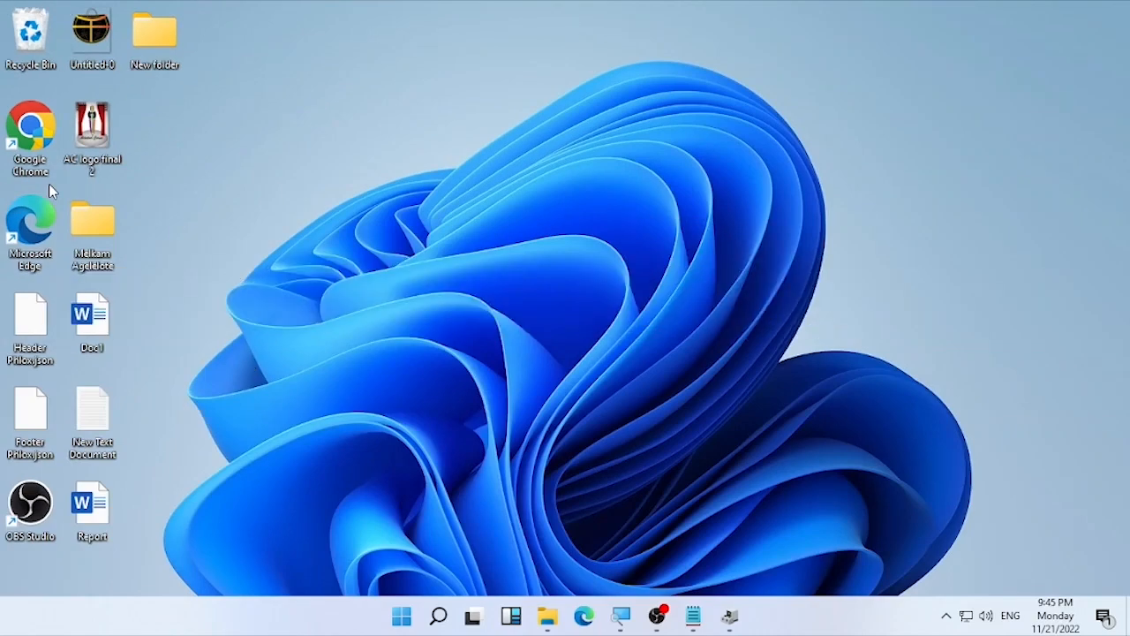
pyautogui.moveTo(180, 236)
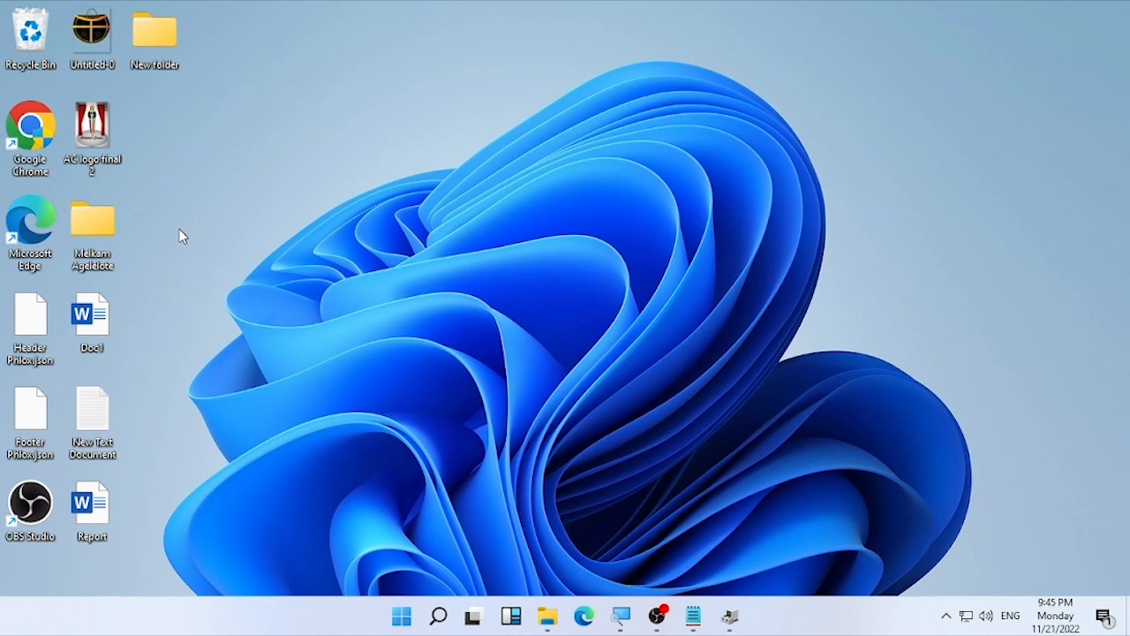
pyautogui.moveTo(445, 297)
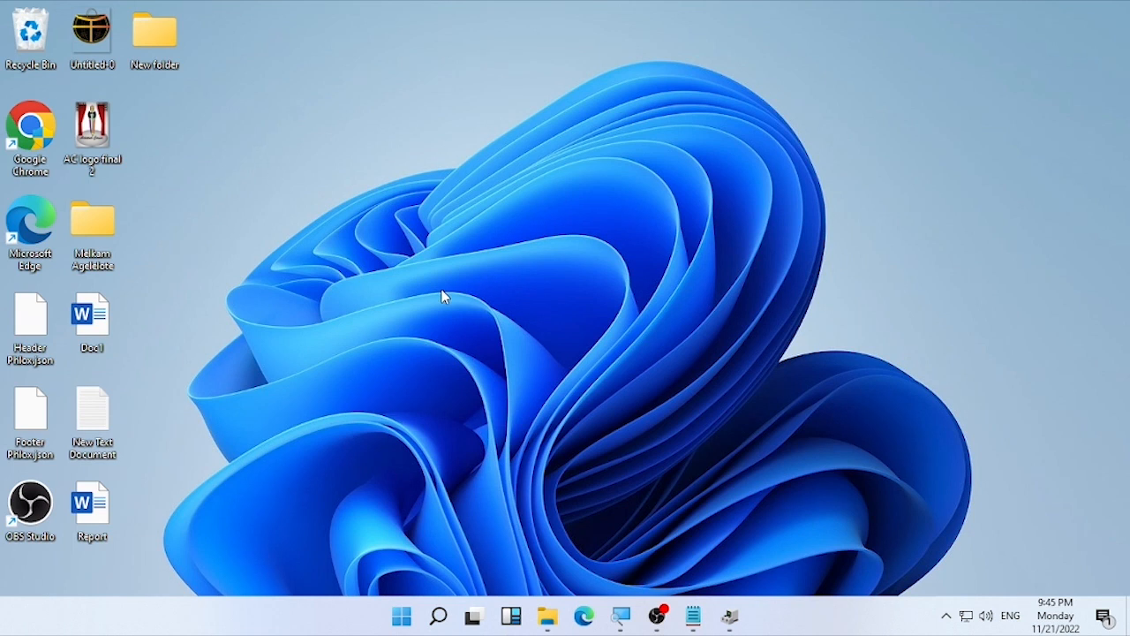
pyautogui.moveTo(950, 627)
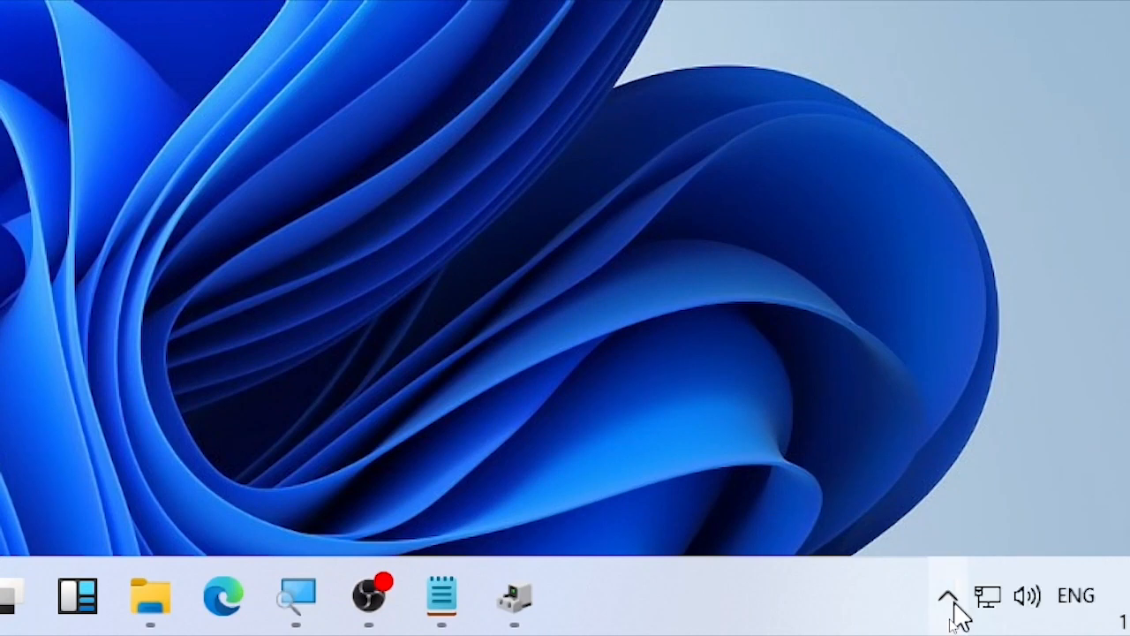
# - Reveal the hidden taskbar notification icons so the OneDrive cloud icon is reachable
pyautogui.click(947, 595)
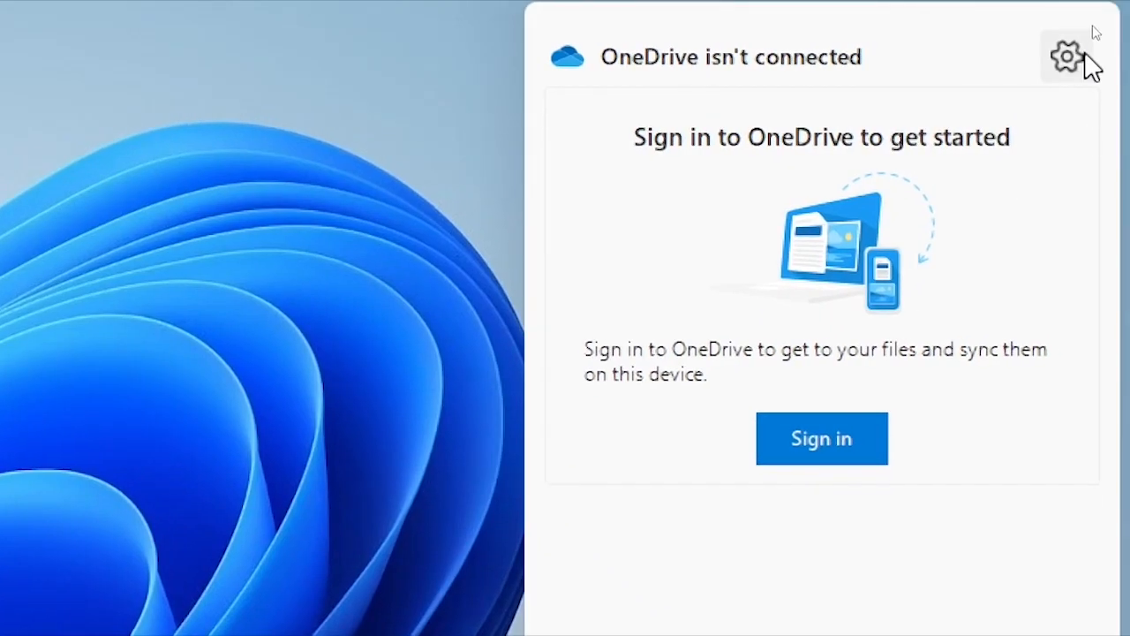
pyautogui.moveTo(1067, 56)
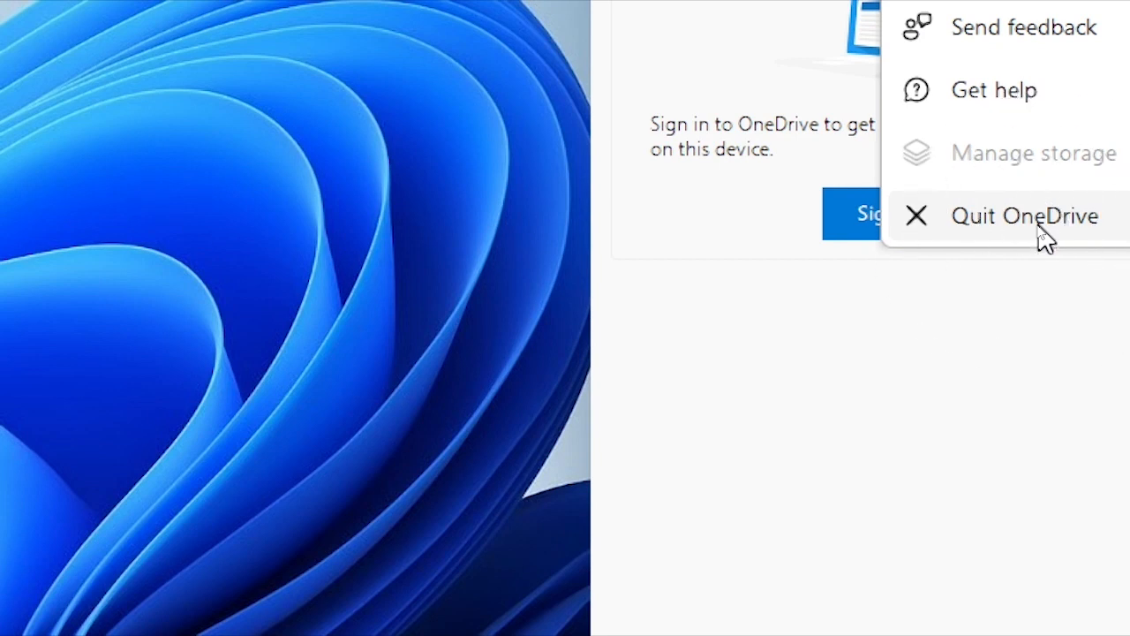
# - Choose Quit OneDrive from the Help & Settings menu, bringing up the close confirmation
pyautogui.click(1024, 216)
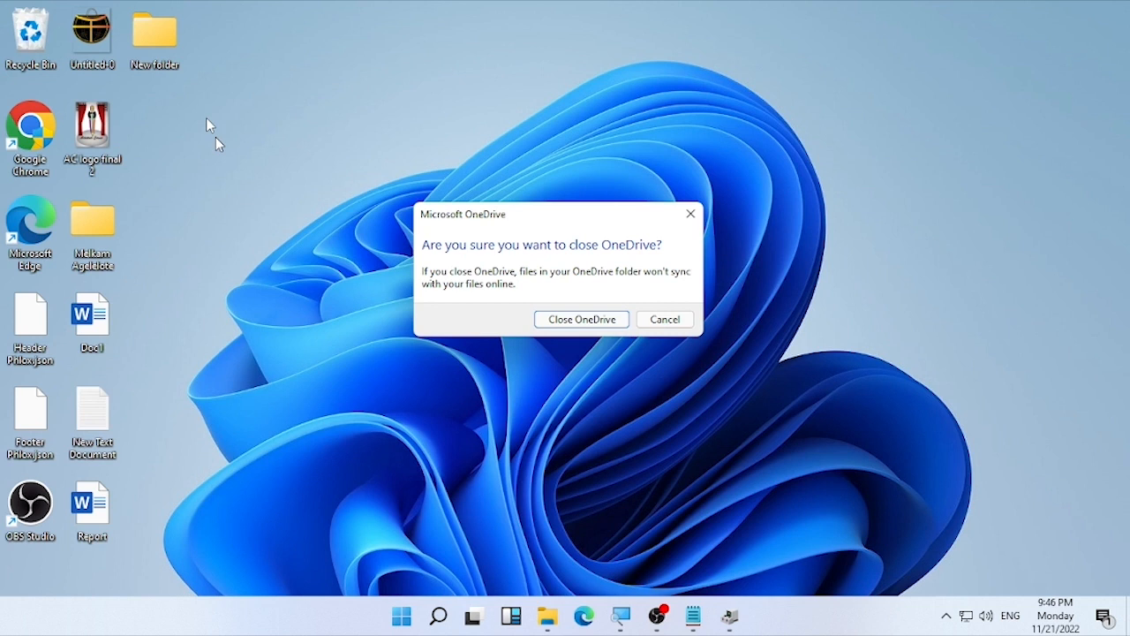
pyautogui.moveTo(680, 332)
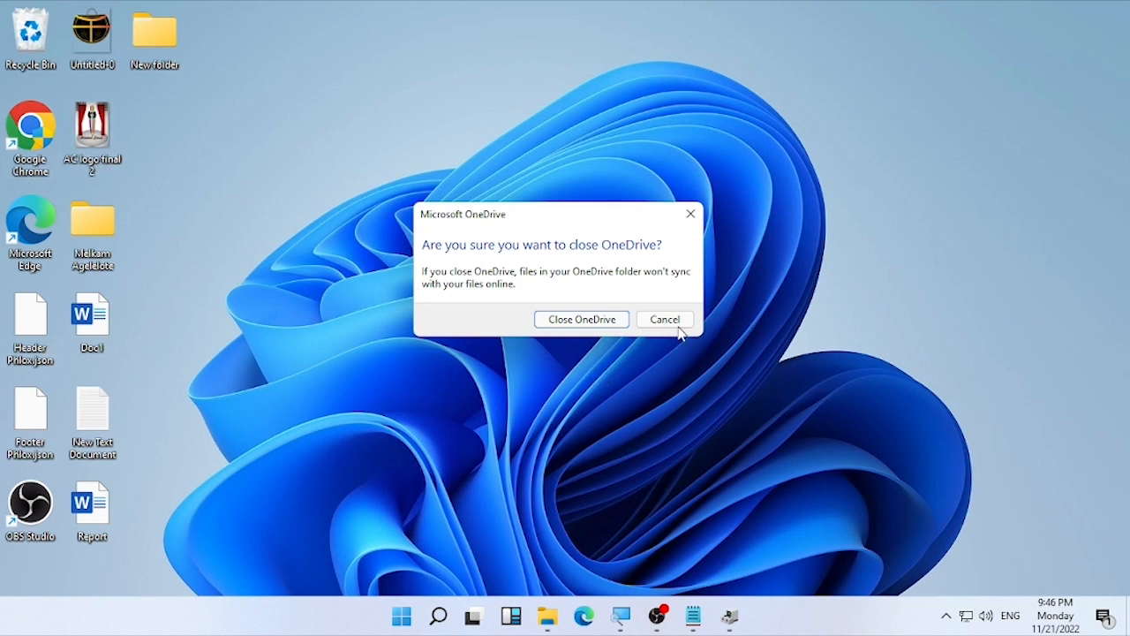
pyautogui.moveTo(581, 318)
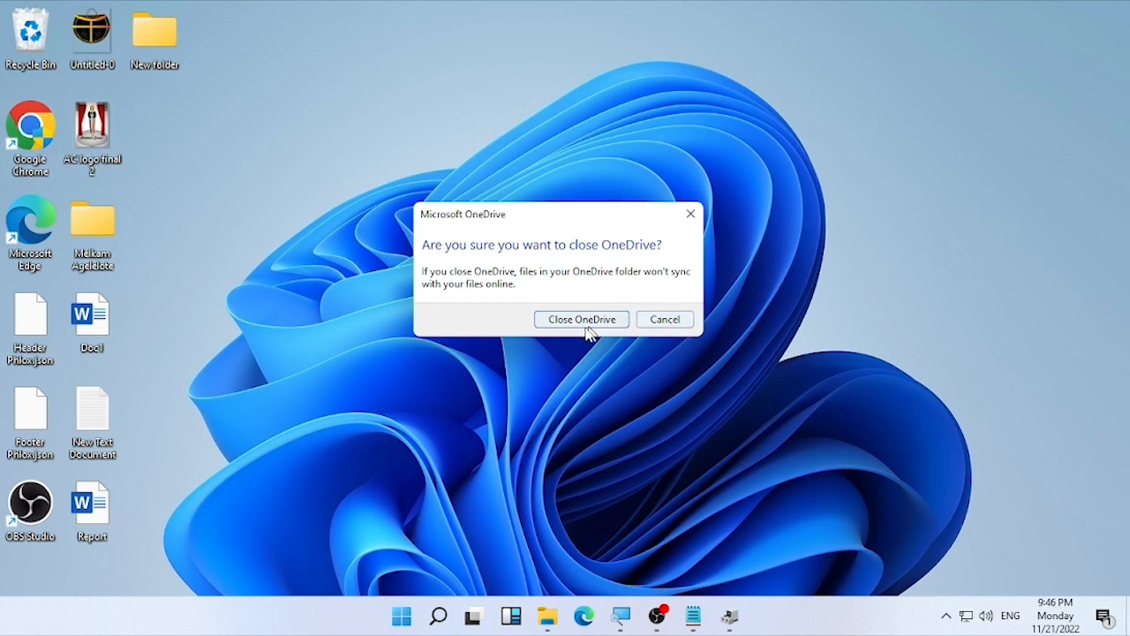
pyautogui.moveTo(592, 342)
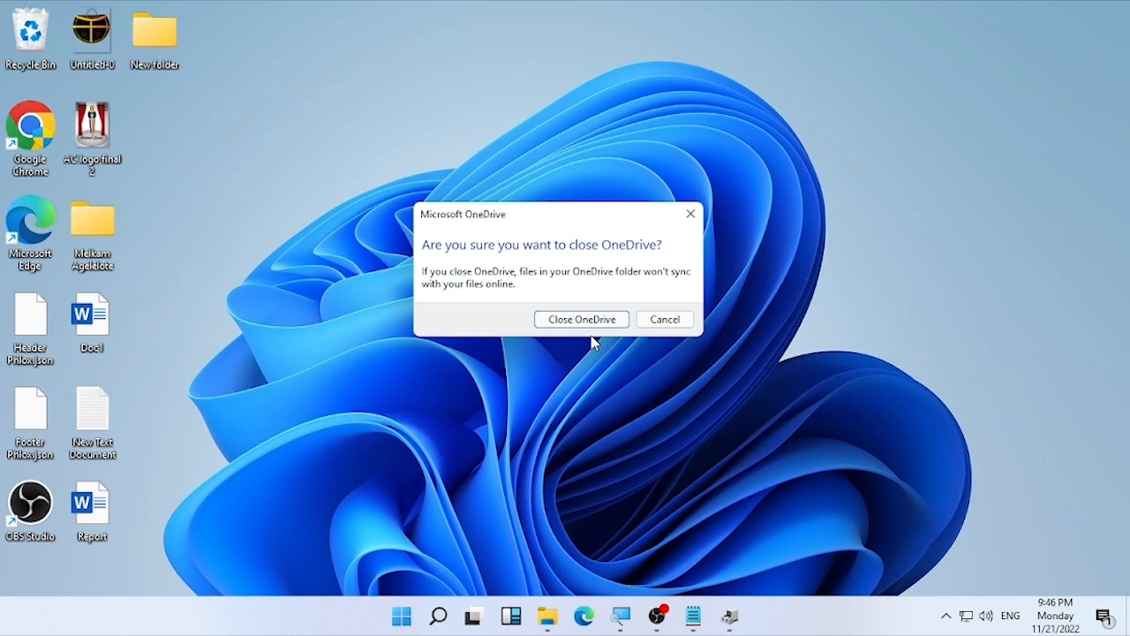